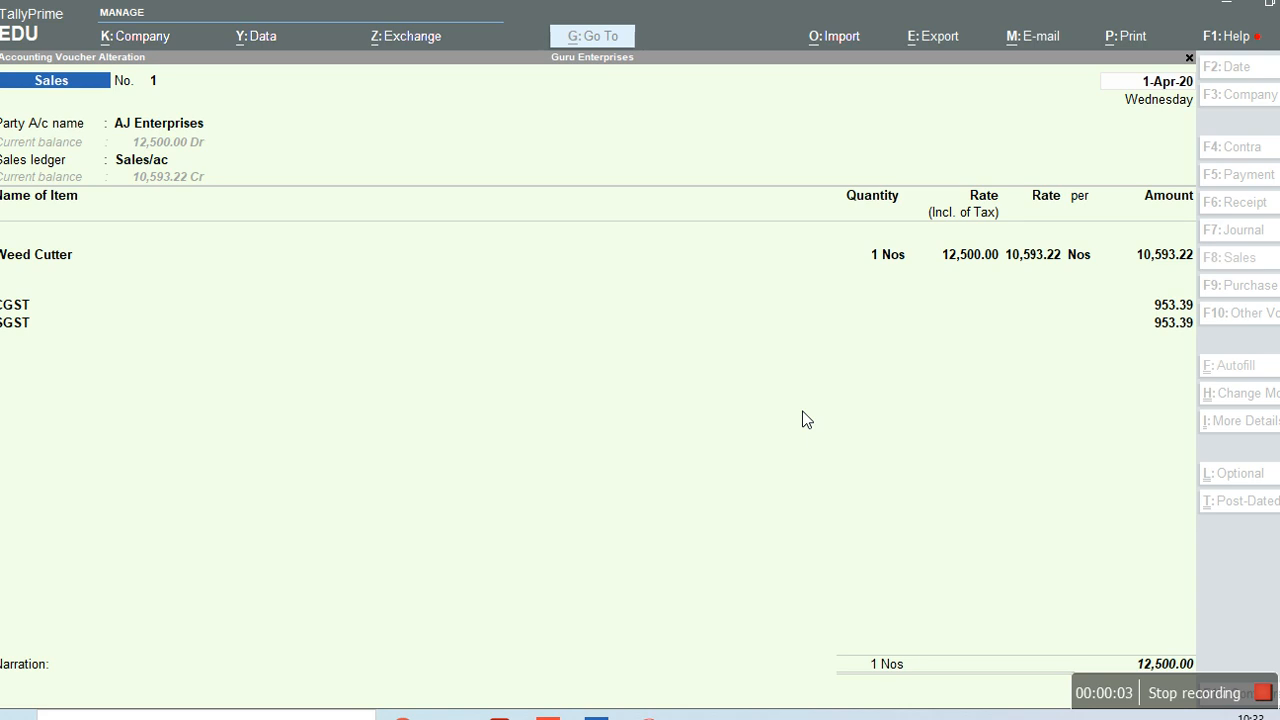
mouse_move(554, 262)
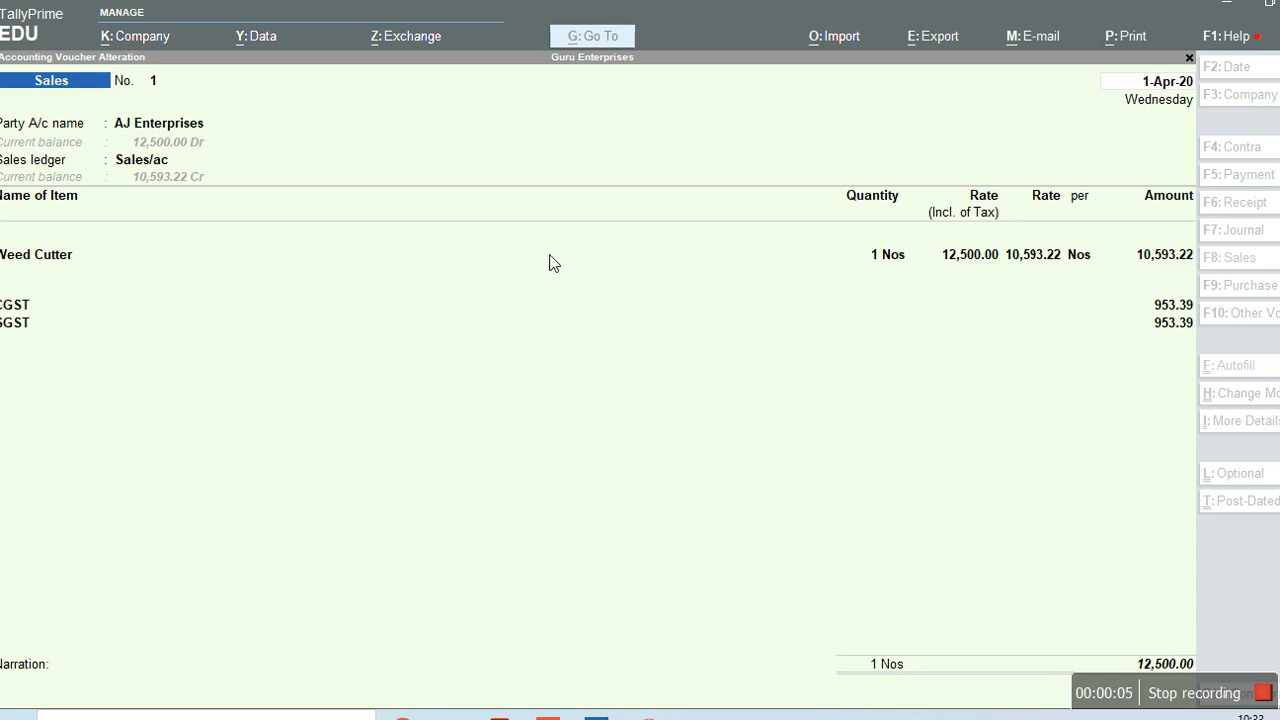
mouse_move(905, 203)
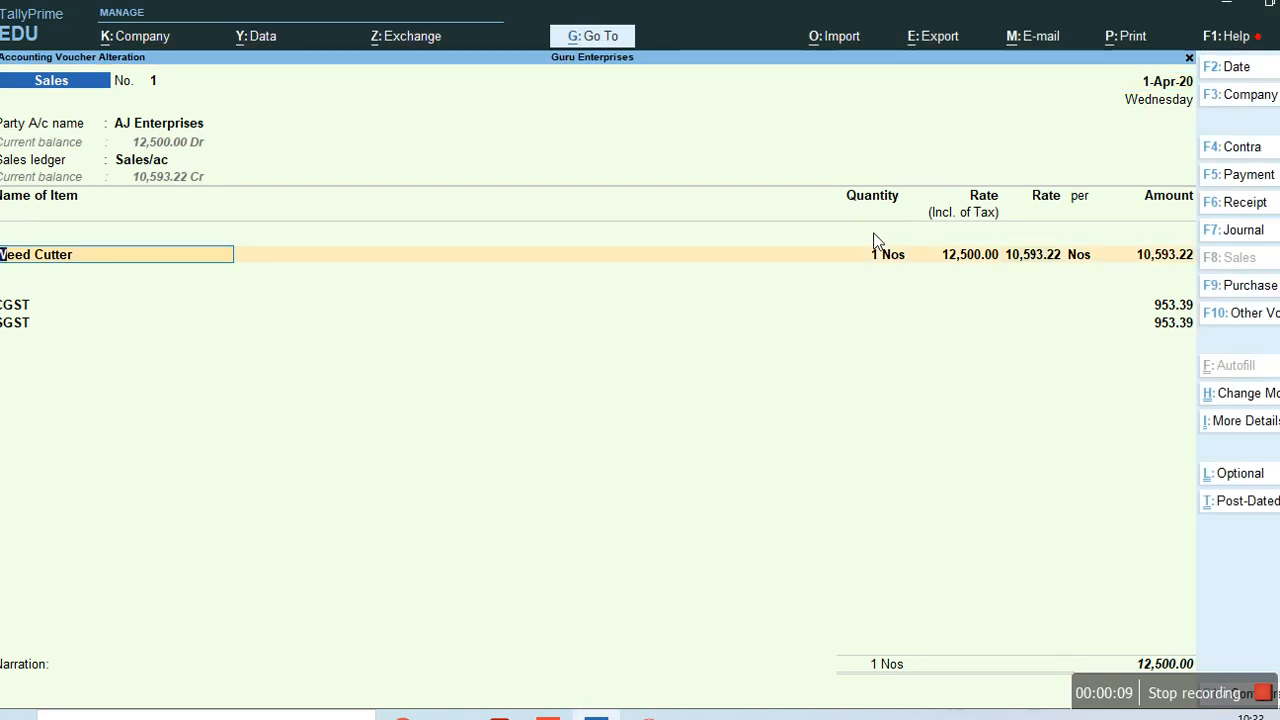
Step: Open the Print dialog for the AJ Enterprises sales voucher
left_click(1124, 36)
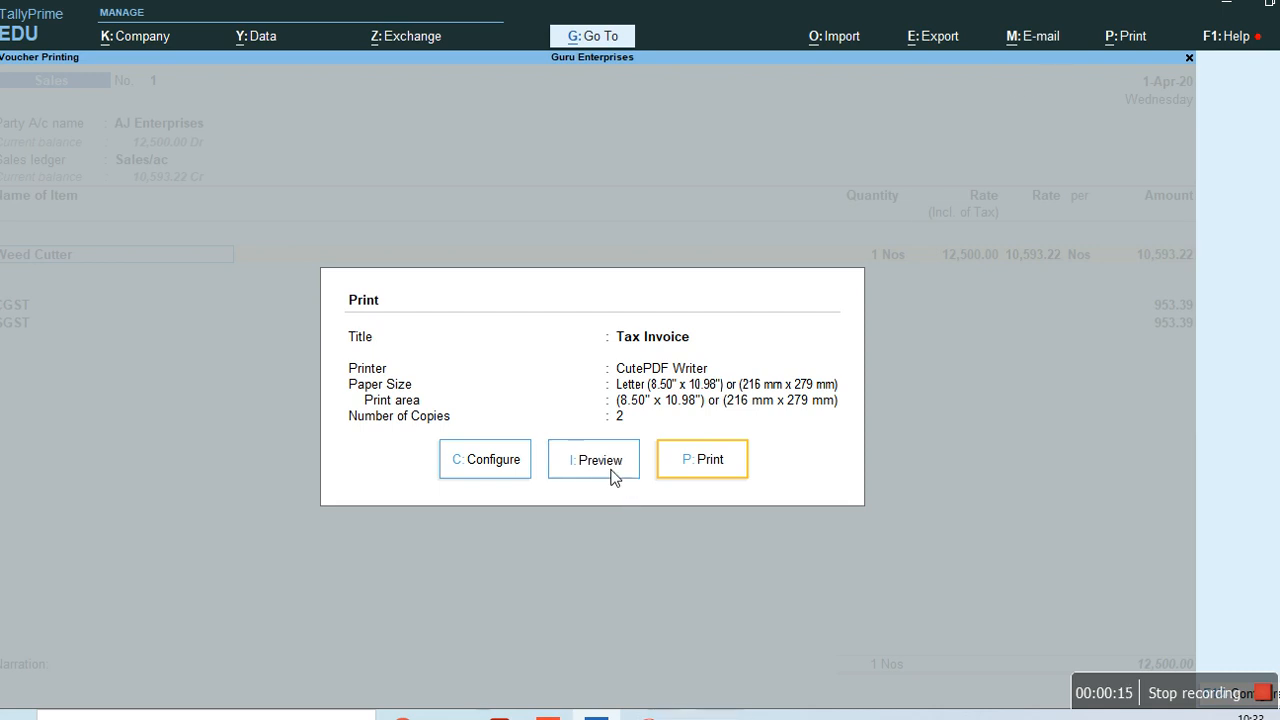
left_click(593, 459)
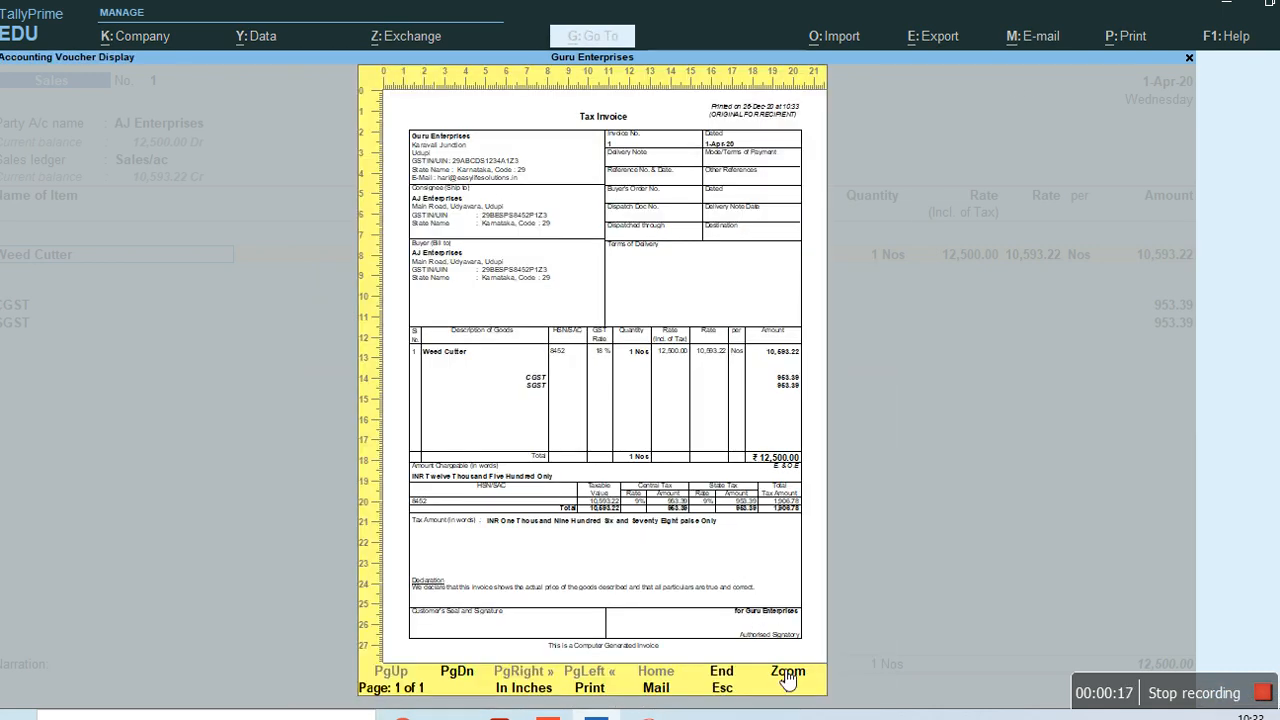
left_click(787, 671)
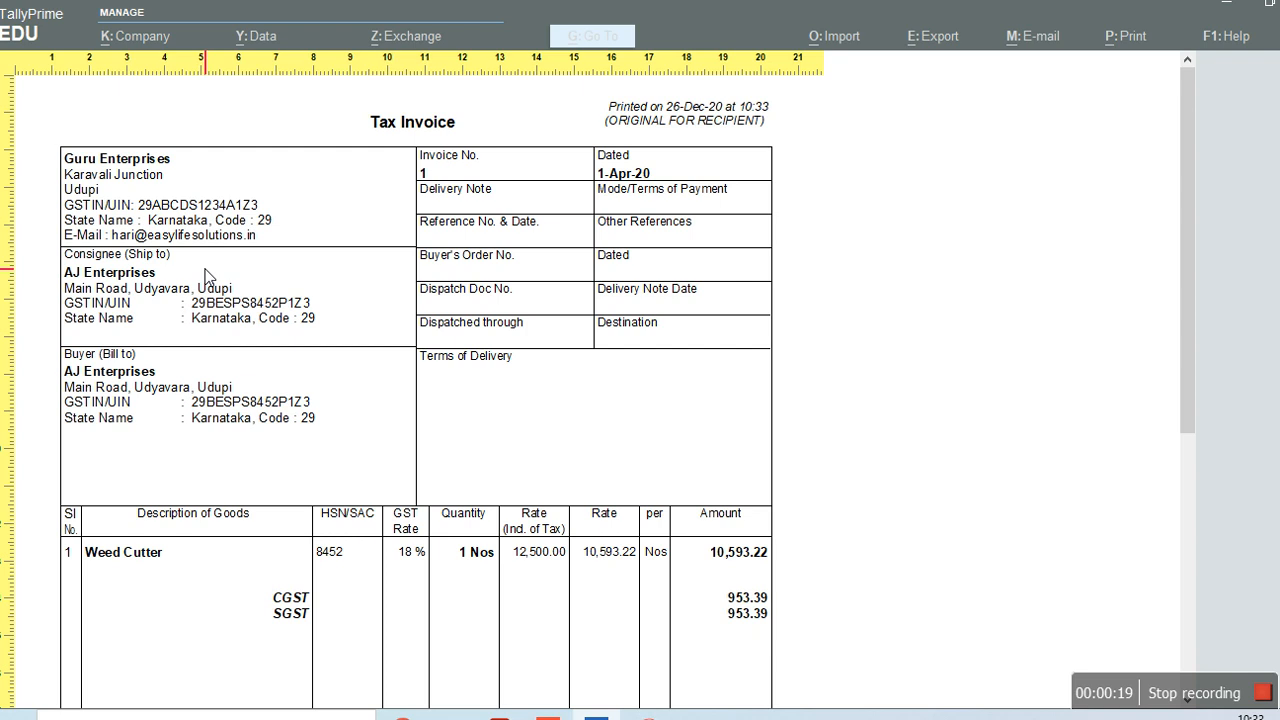
mouse_move(425, 80)
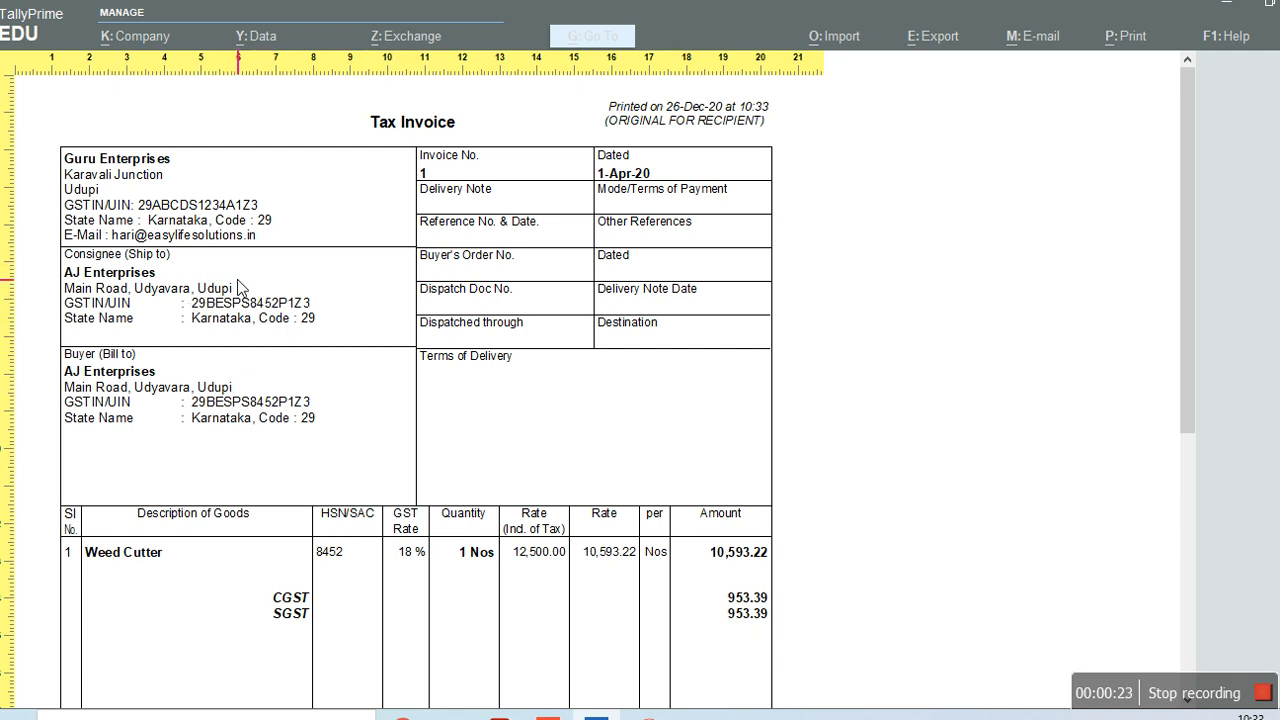
mouse_move(810, 275)
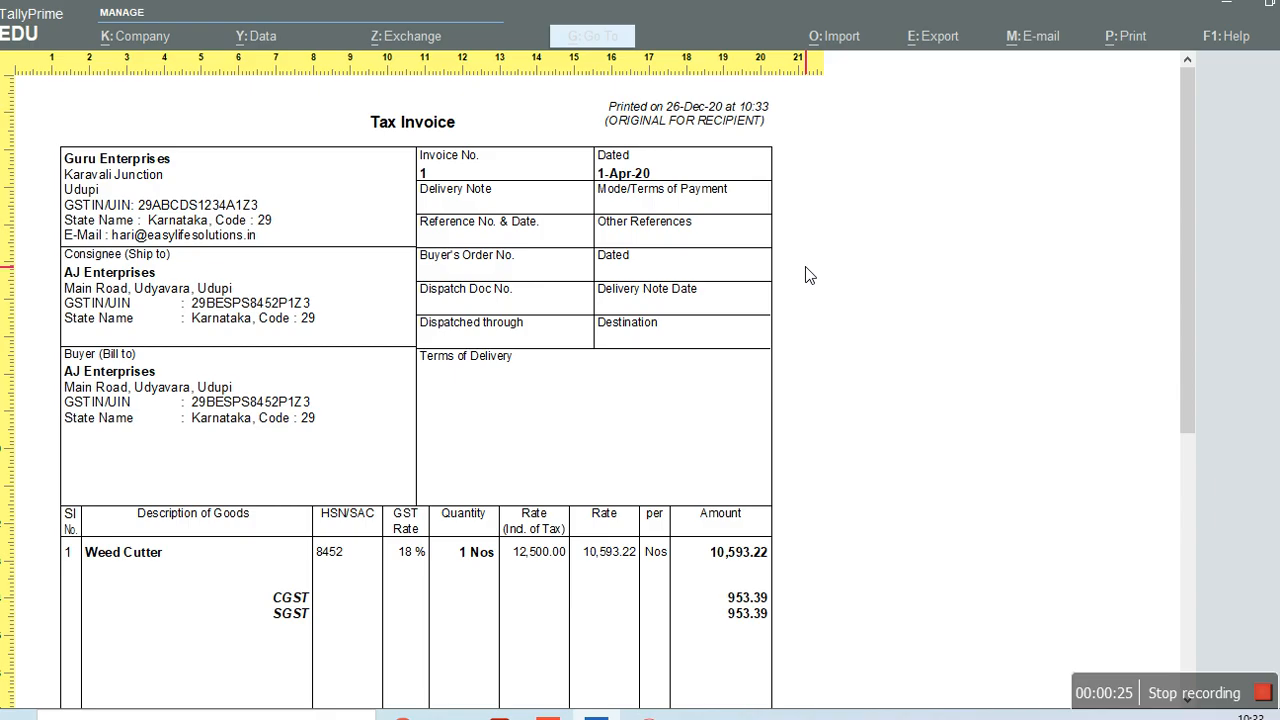
left_click(1124, 36)
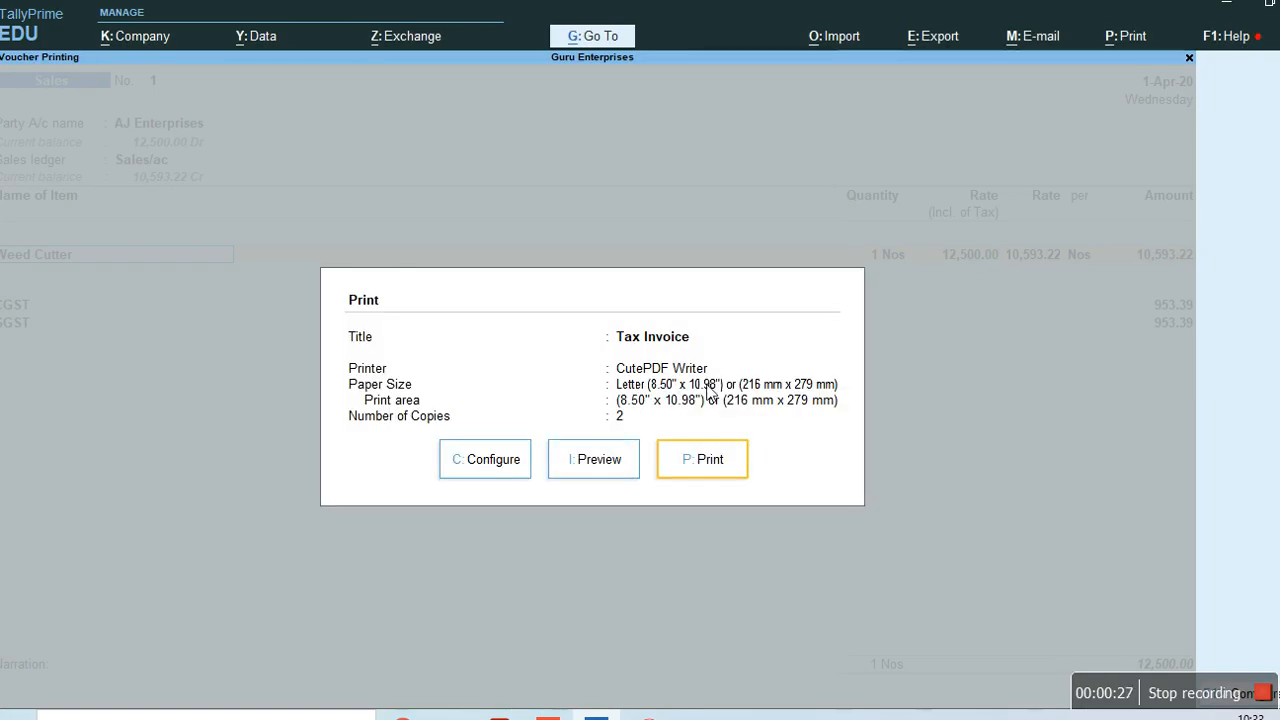
Step: Open Configure, show all invoice print options, and scroll to the consignee setting
left_click(485, 459)
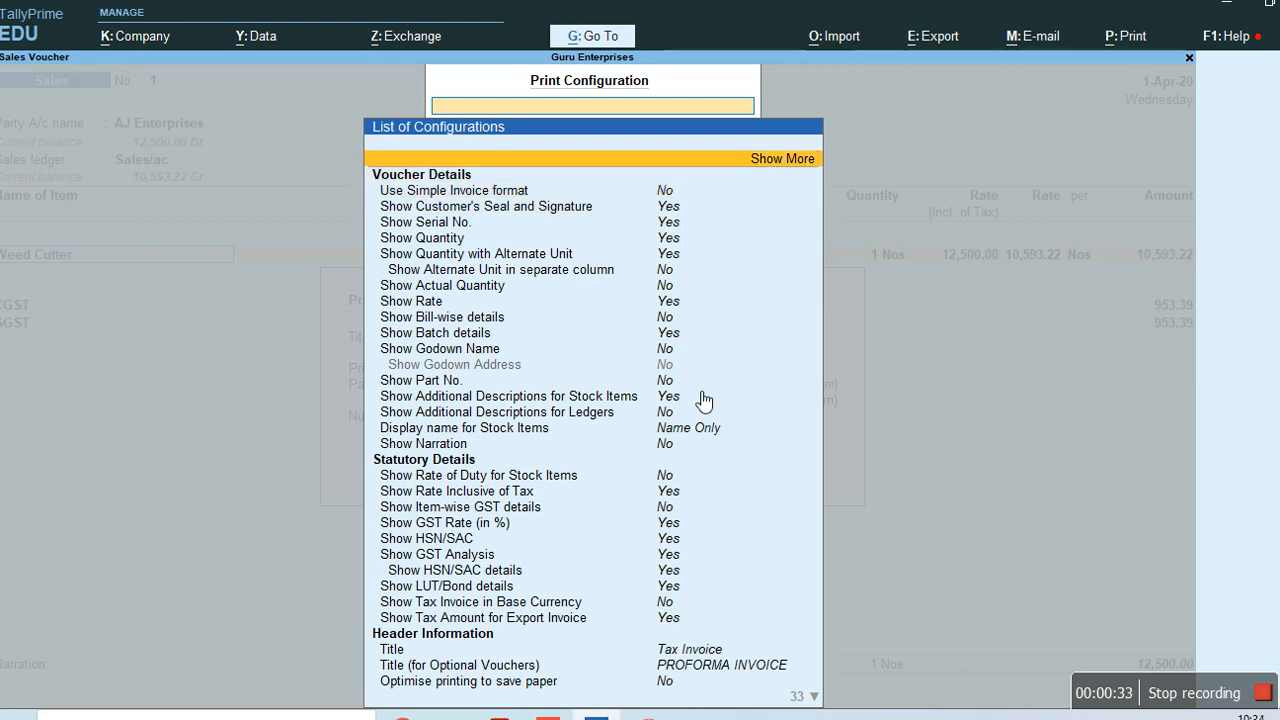
left_click(782, 159)
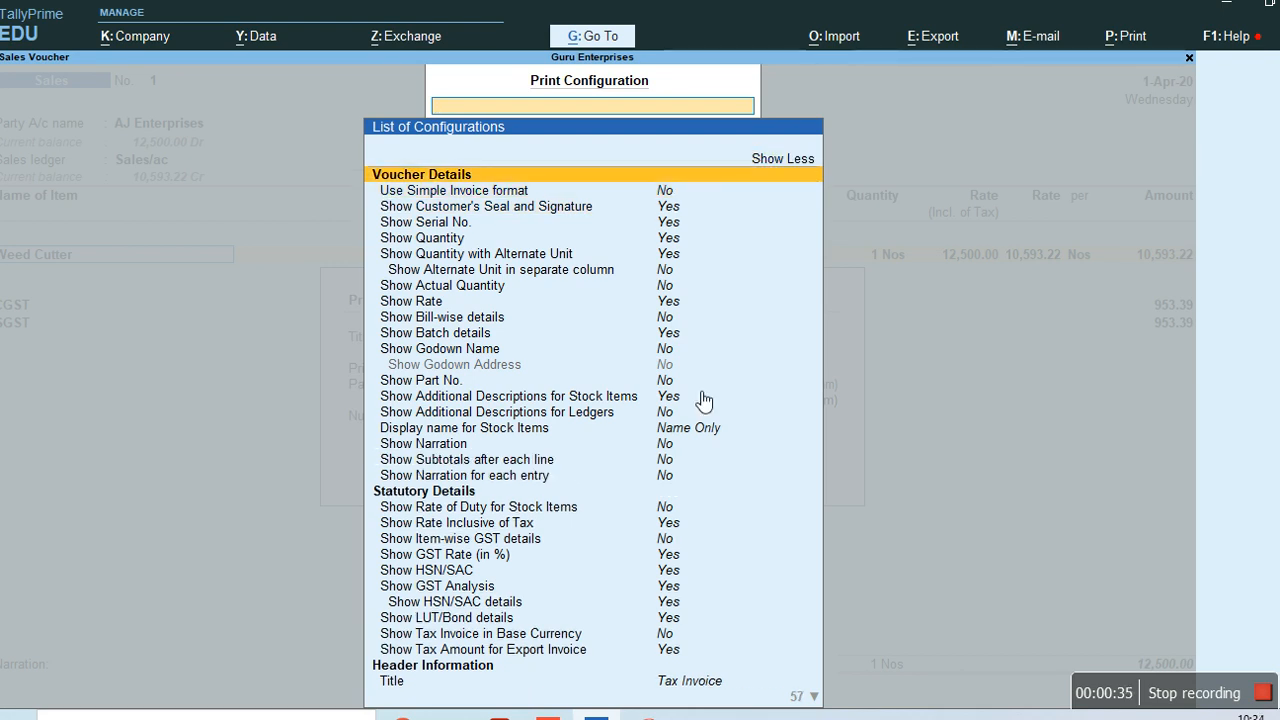
scroll("down", 3)
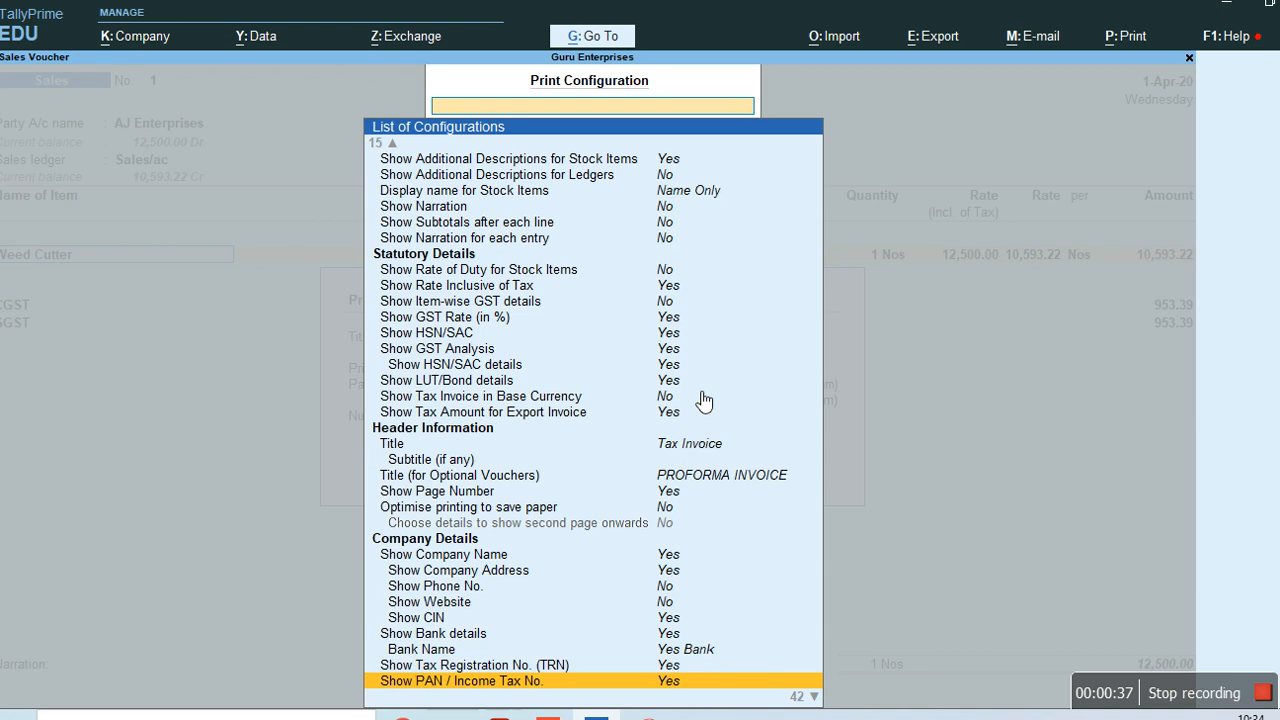
scroll("down", 3)
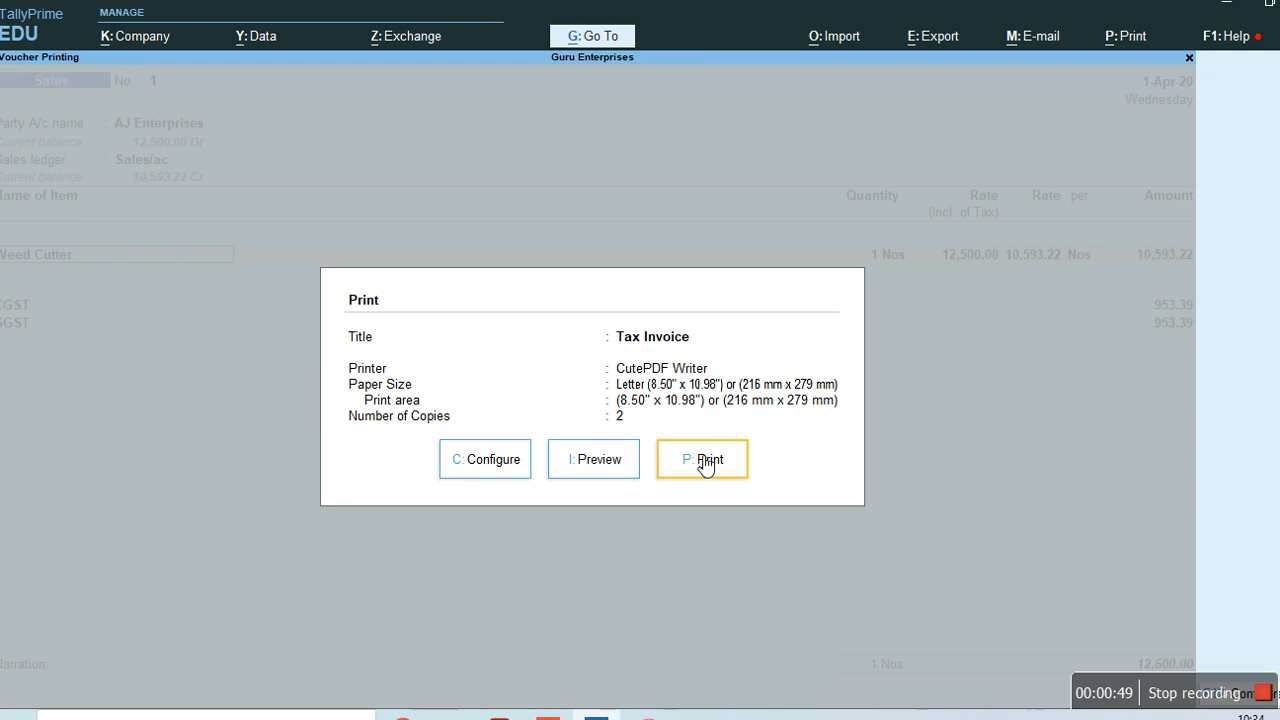
Step: Preview the AJ Enterprises Tax Invoice and scroll to confirm only Buyer (Bill to) appears
left_click(702, 459)
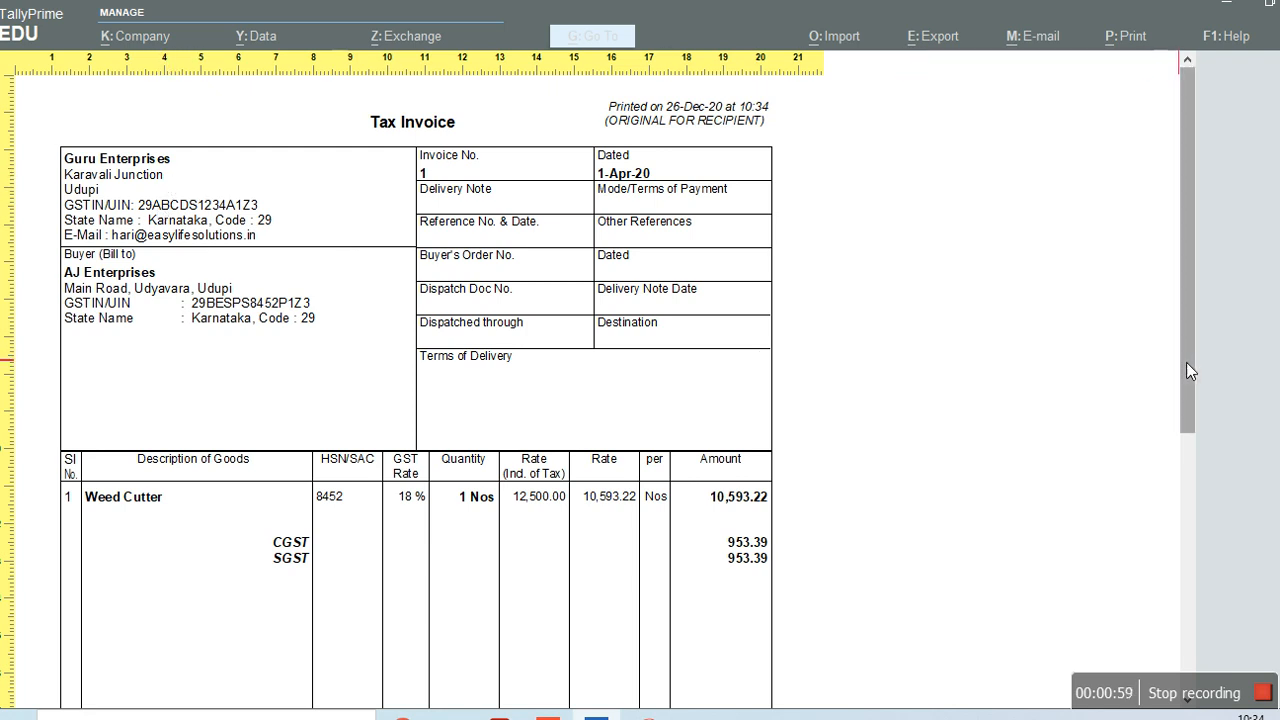
scroll("down", 3)
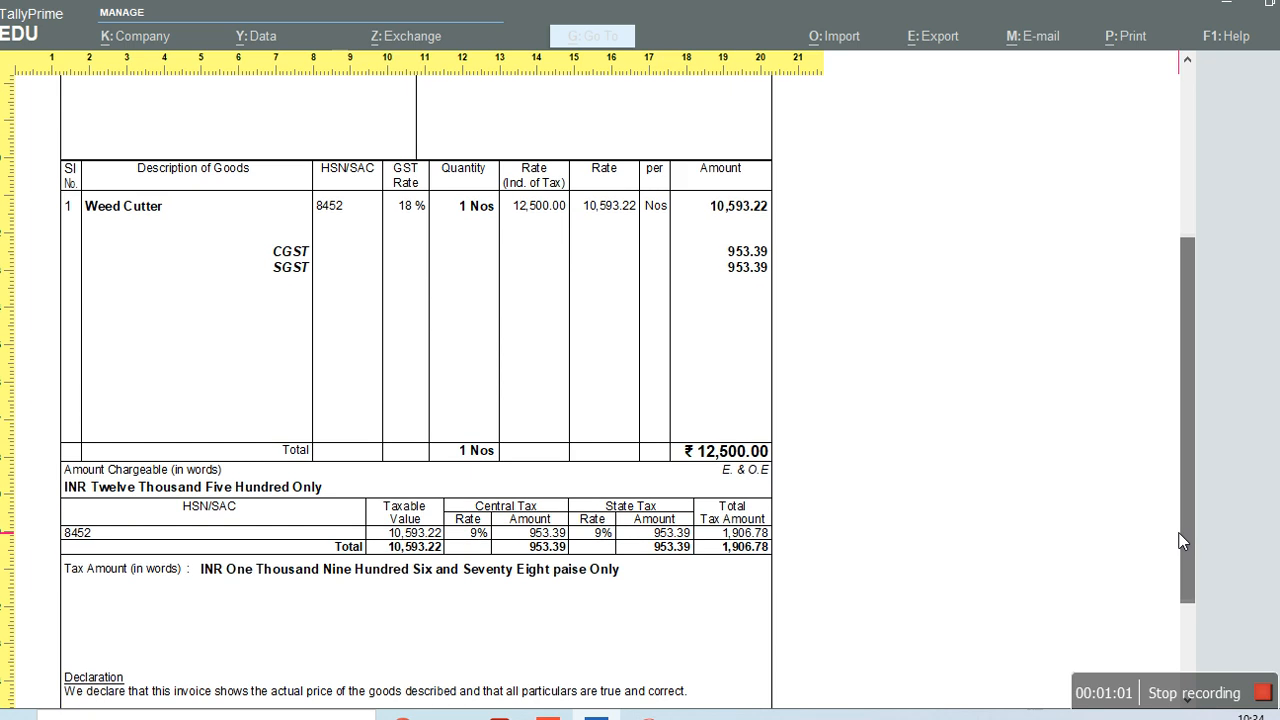
scroll("up", 3)
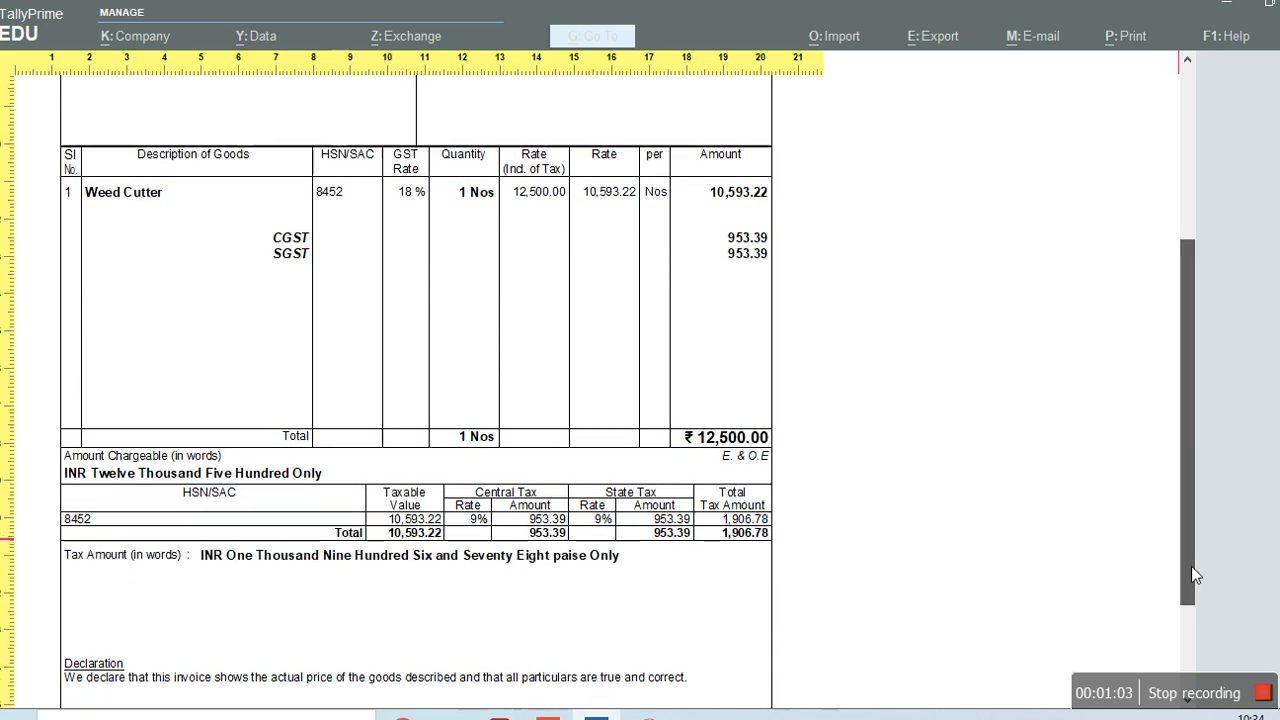
scroll("up", 3)
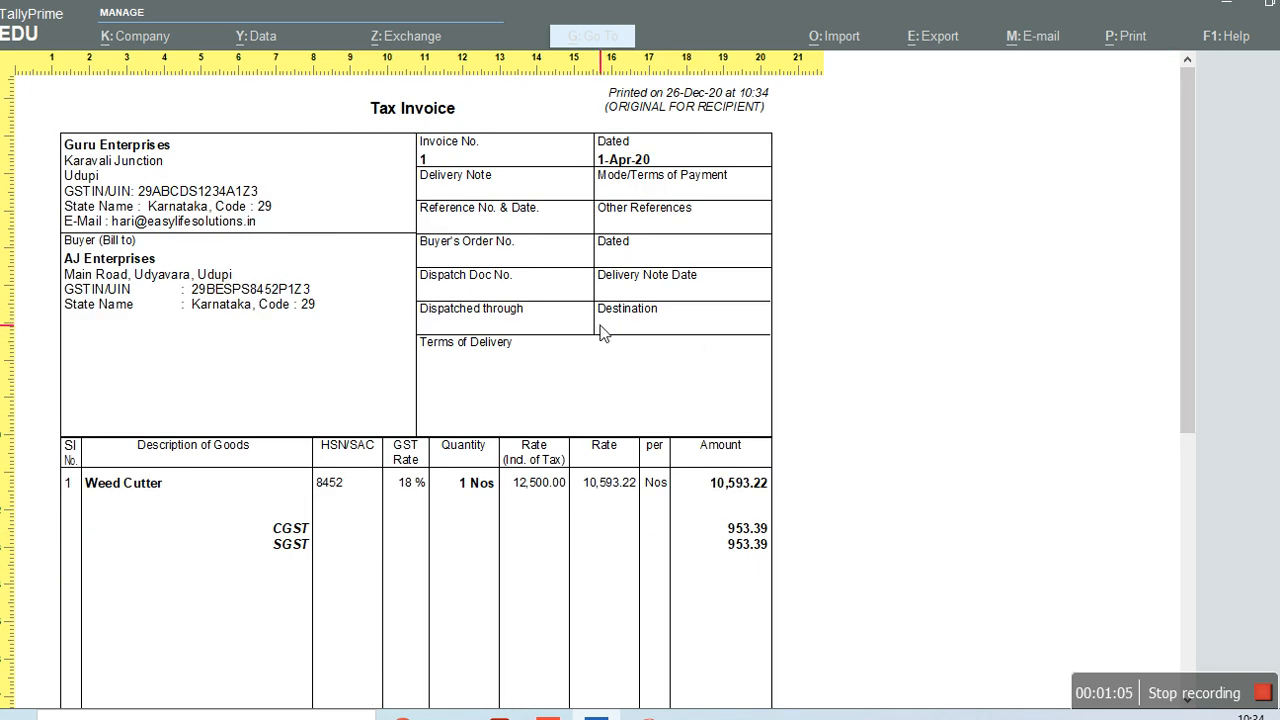
mouse_move(303, 301)
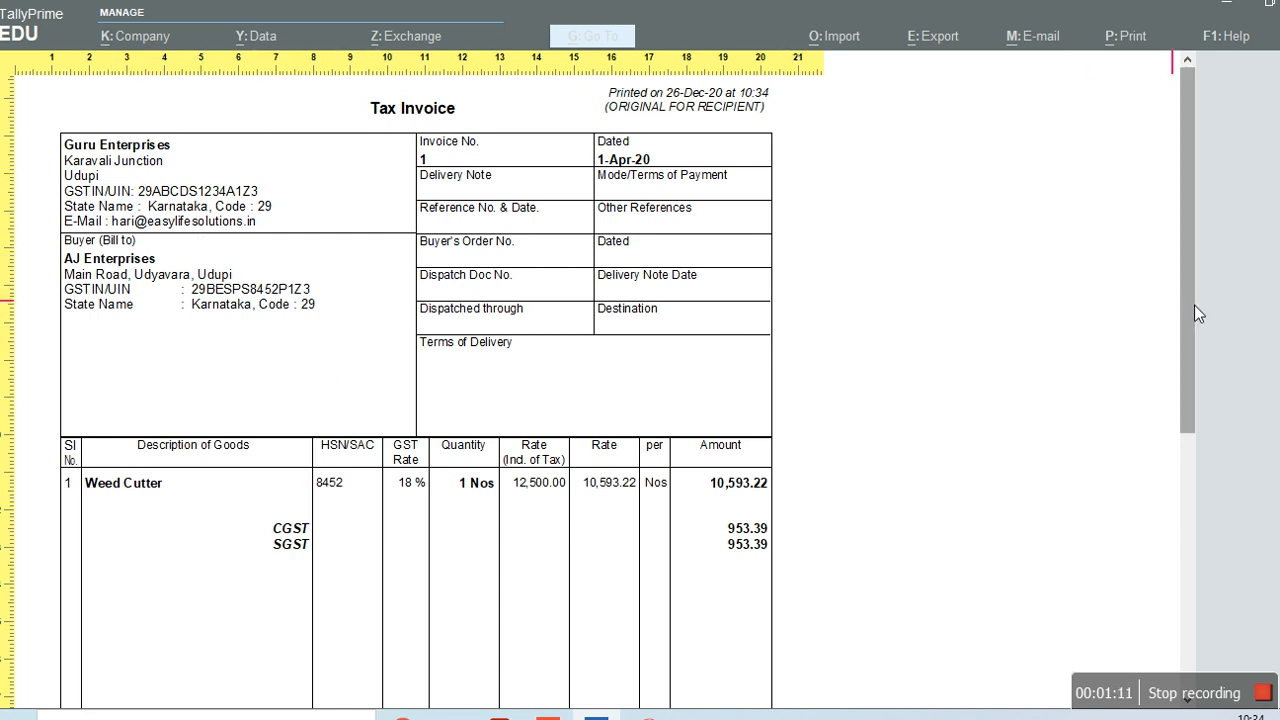
scroll("down", 3)
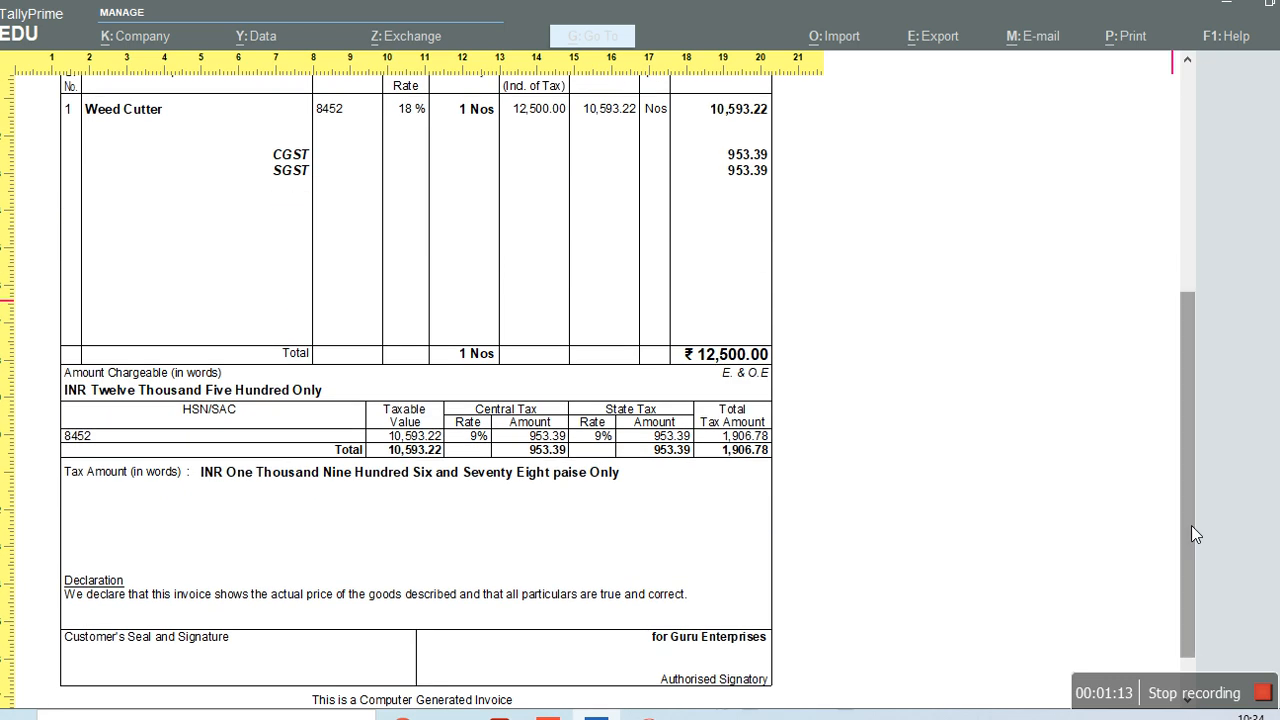
scroll("up", 3)
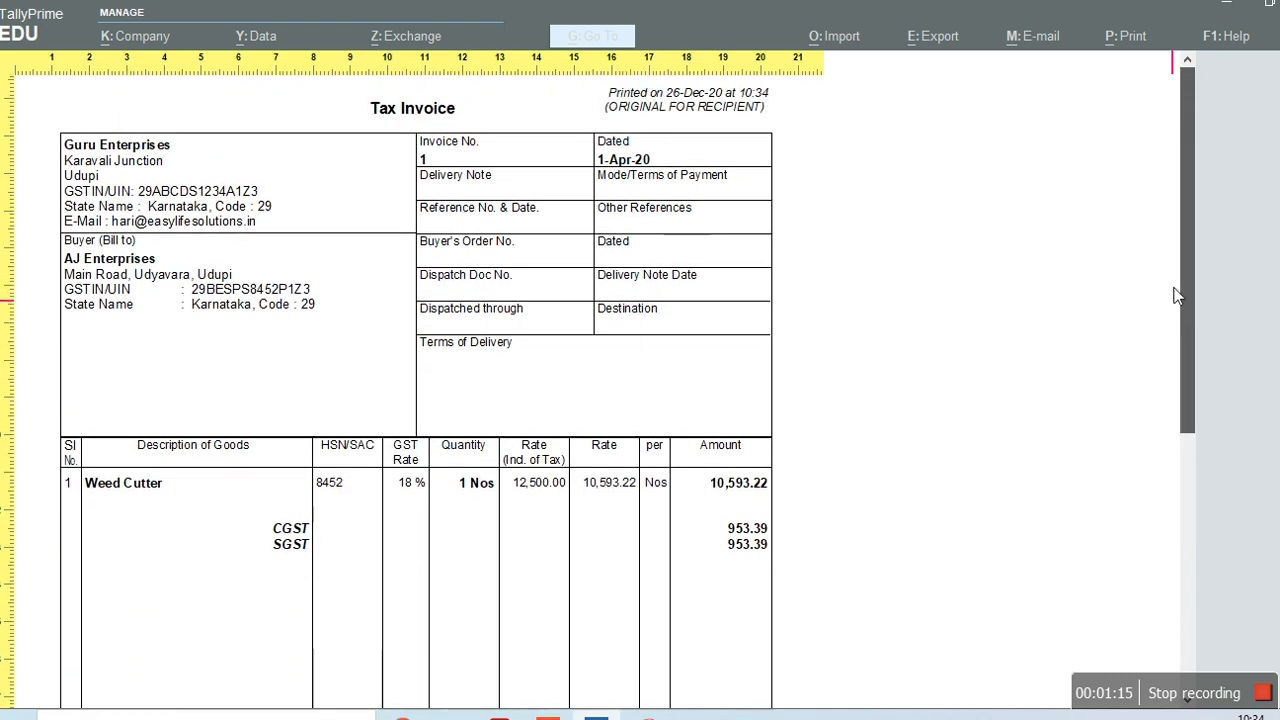
scroll("down", 3)
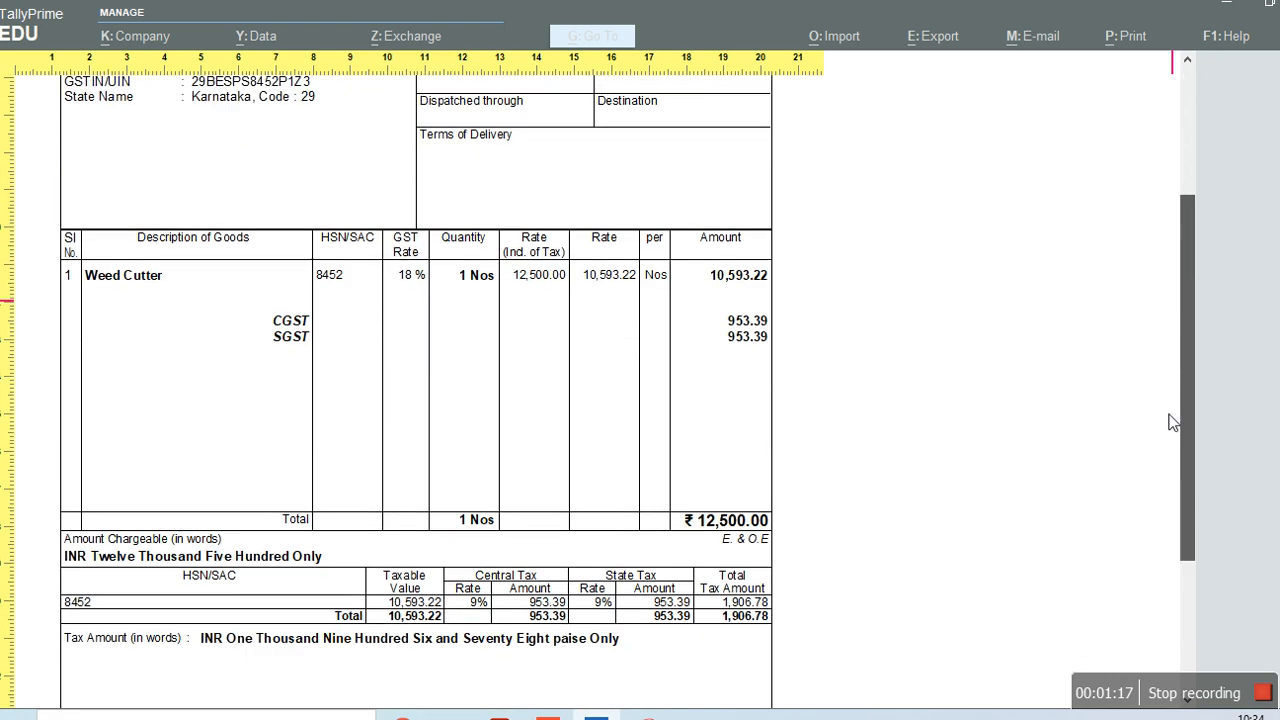
scroll("down", 3)
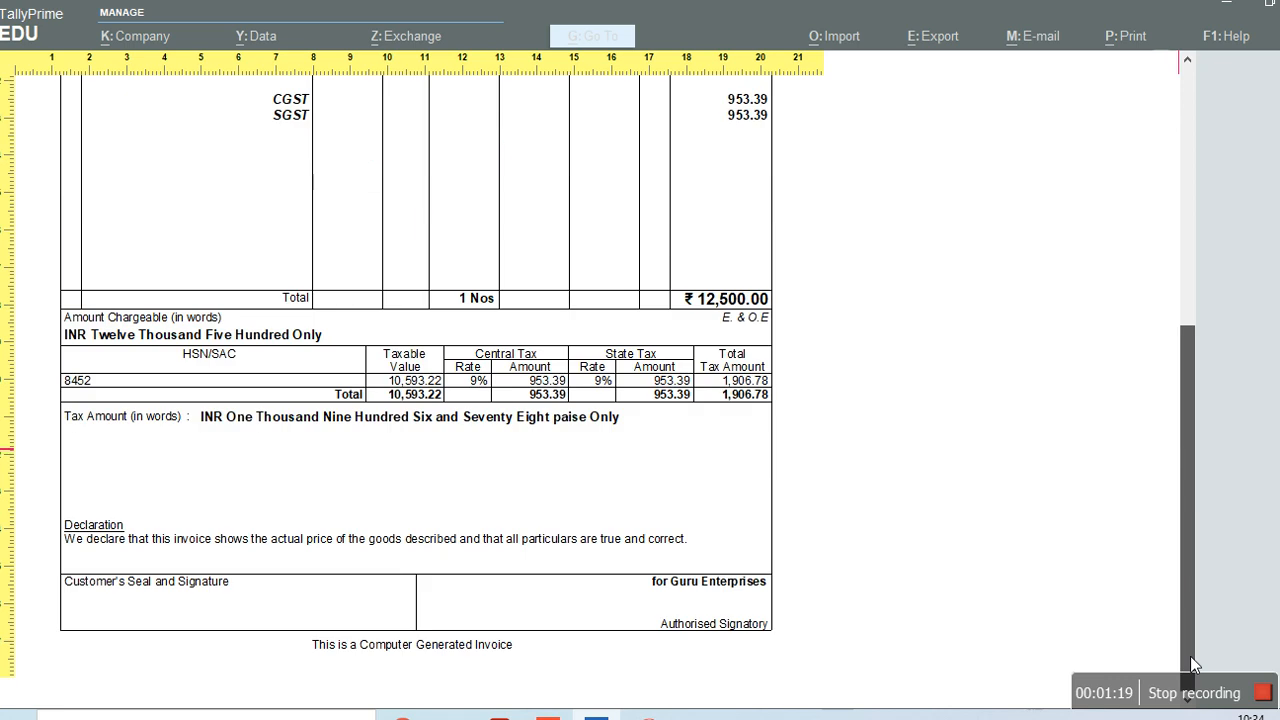